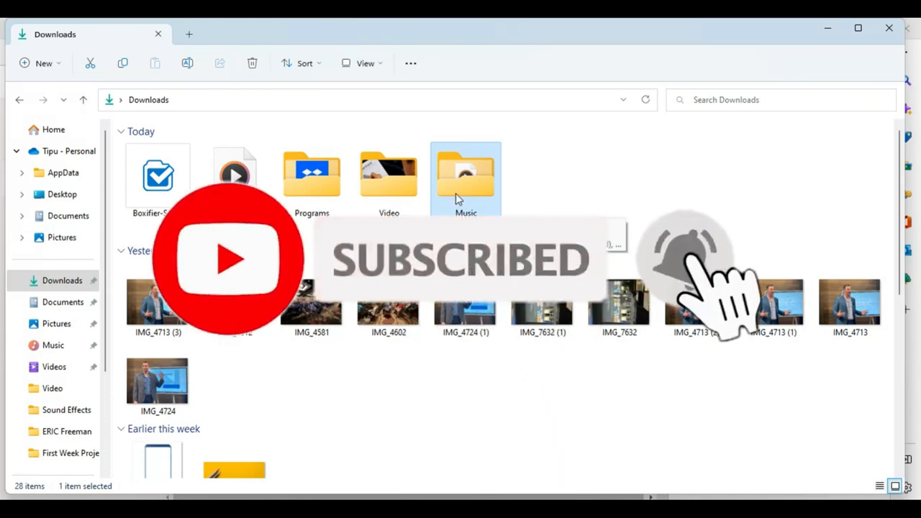
# - Show the Dropbox options, including 'Move to Dropbox', for the Music folder in Downloads
pyautogui.rightClick(466, 175)
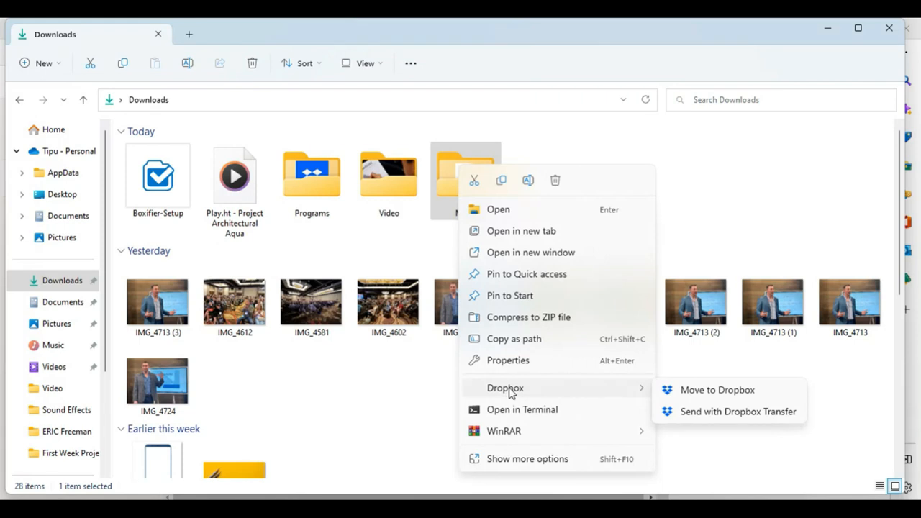
pyautogui.moveTo(737, 388)
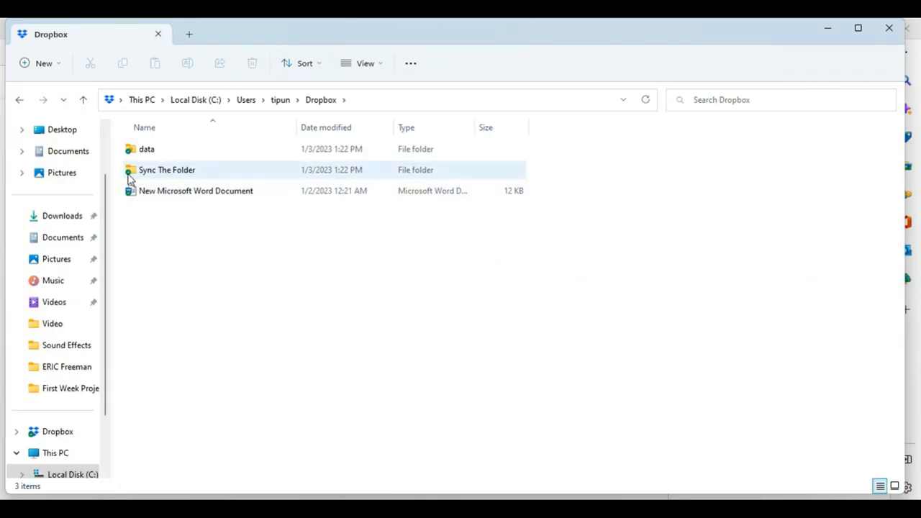
pyautogui.moveTo(167, 170)
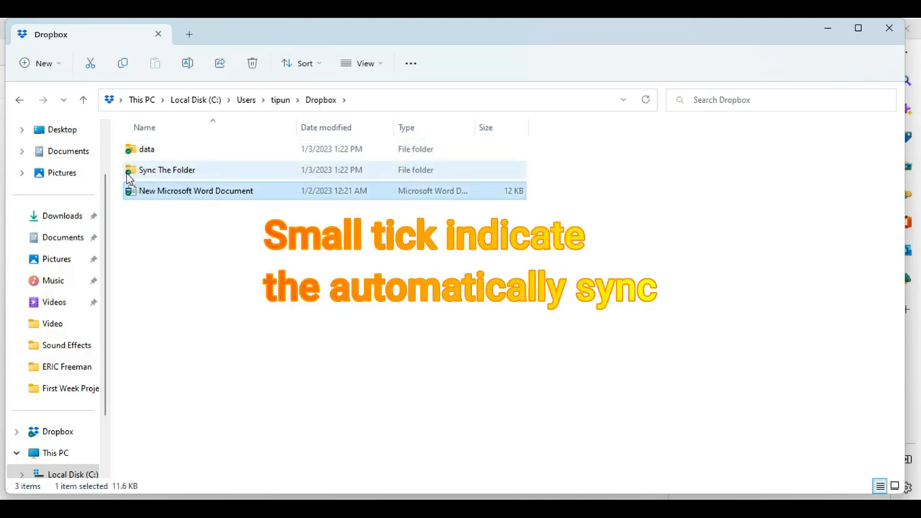
pyautogui.click(167, 170)
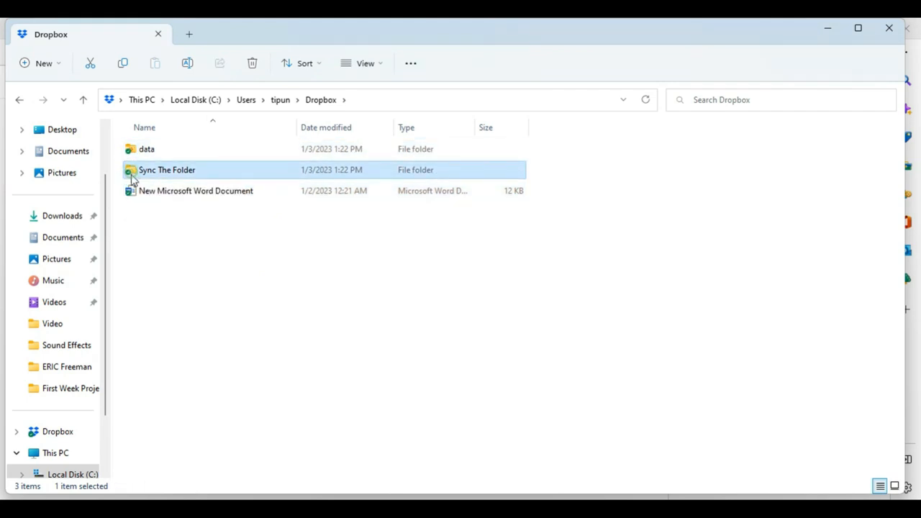
pyautogui.click(195, 190)
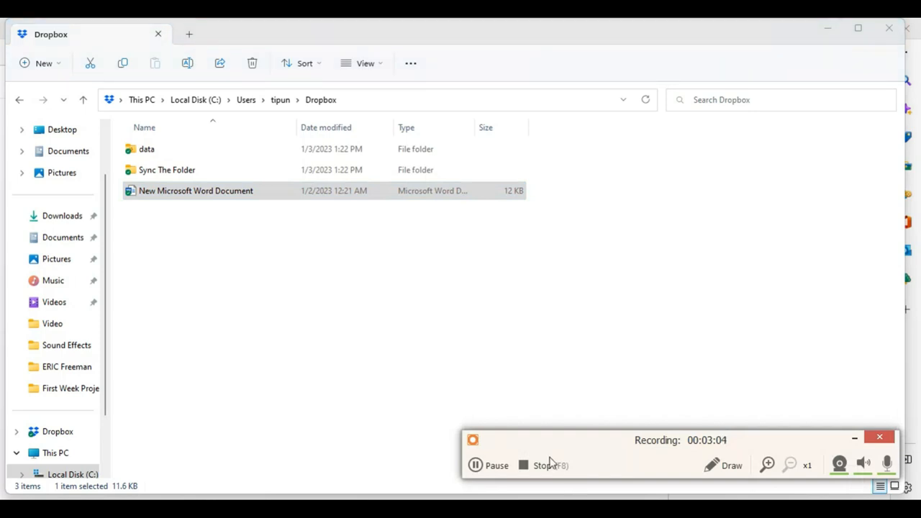
pyautogui.moveTo(531, 441)
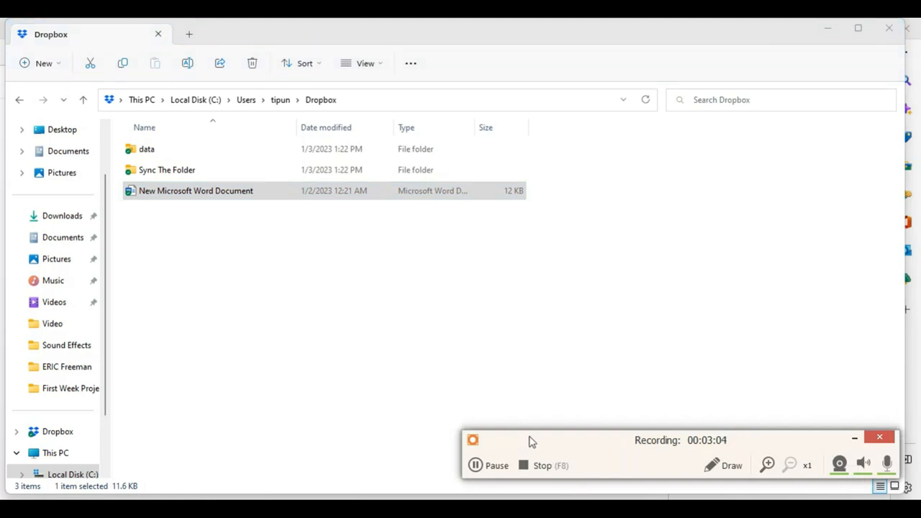